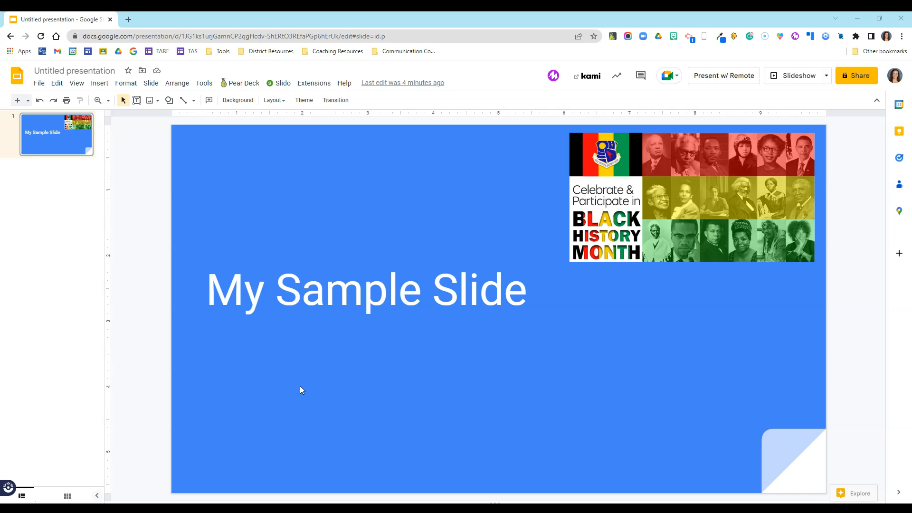
pyautogui.moveTo(263, 205)
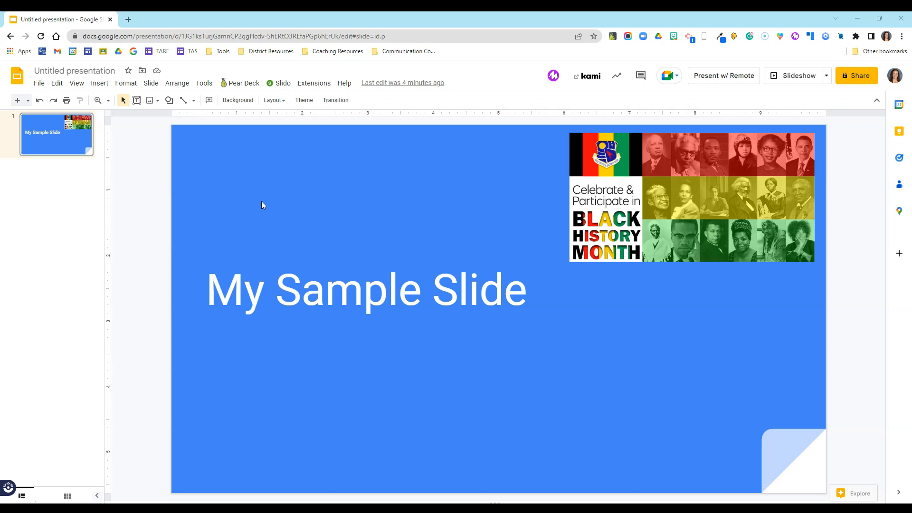
# - Browse the presentation themes list and close it without changing the theme
pyautogui.click(304, 99)
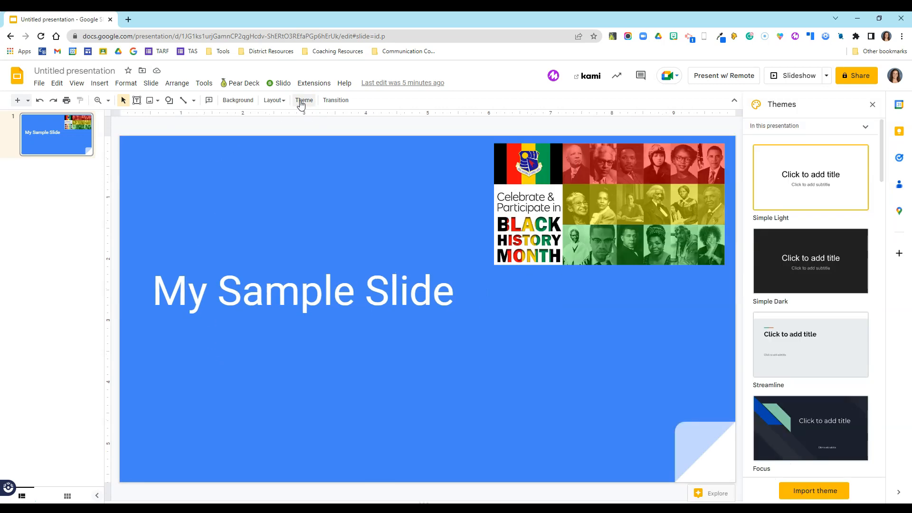
pyautogui.scroll(-3)
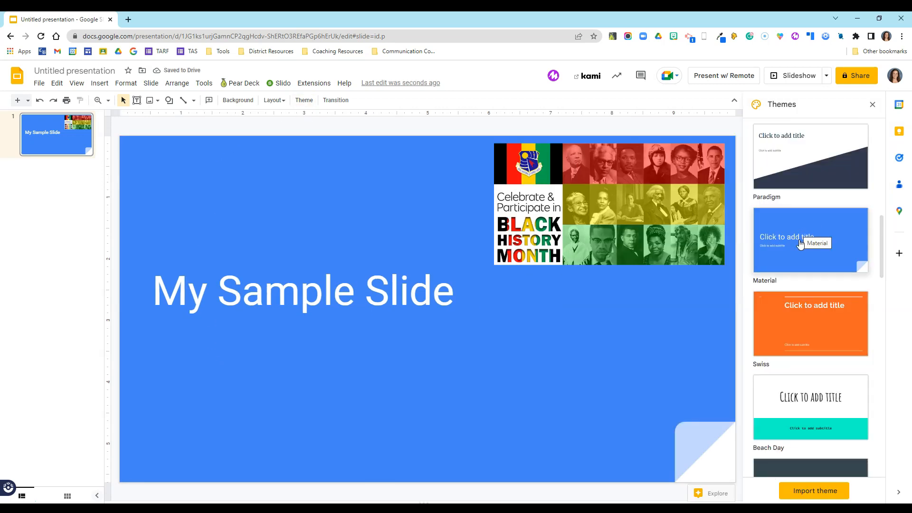
pyautogui.click(871, 104)
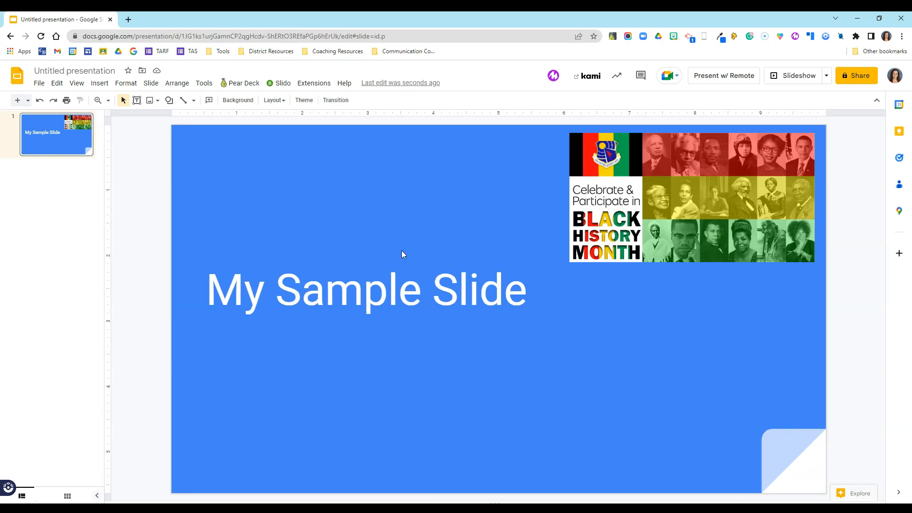
pyautogui.moveTo(382, 396)
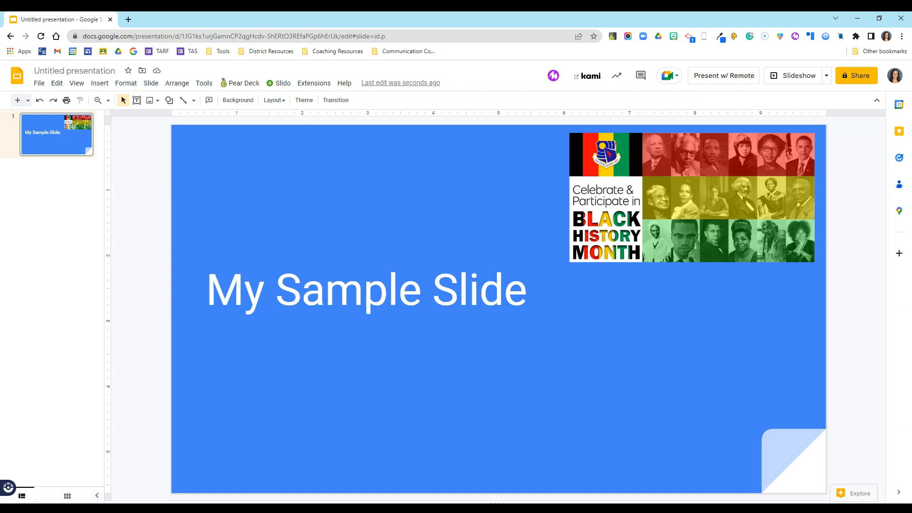
pyautogui.moveTo(721, 194)
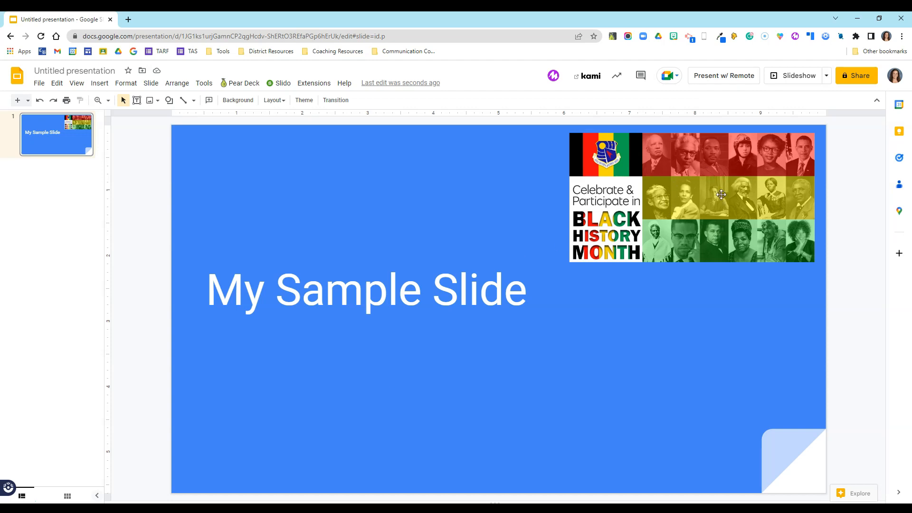
pyautogui.moveTo(474, 331)
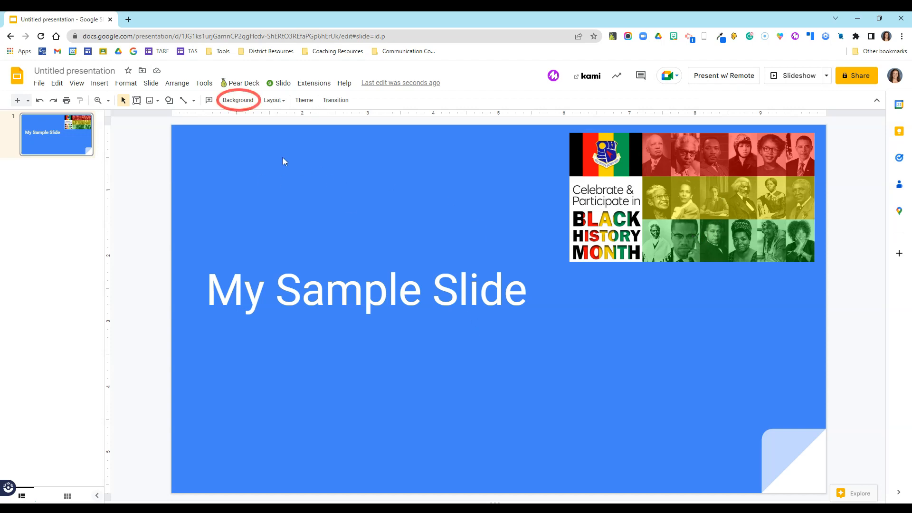
# - Set the slide background to the dark maroon sampled with the eyedropper from the Black History Month image
pyautogui.click(238, 100)
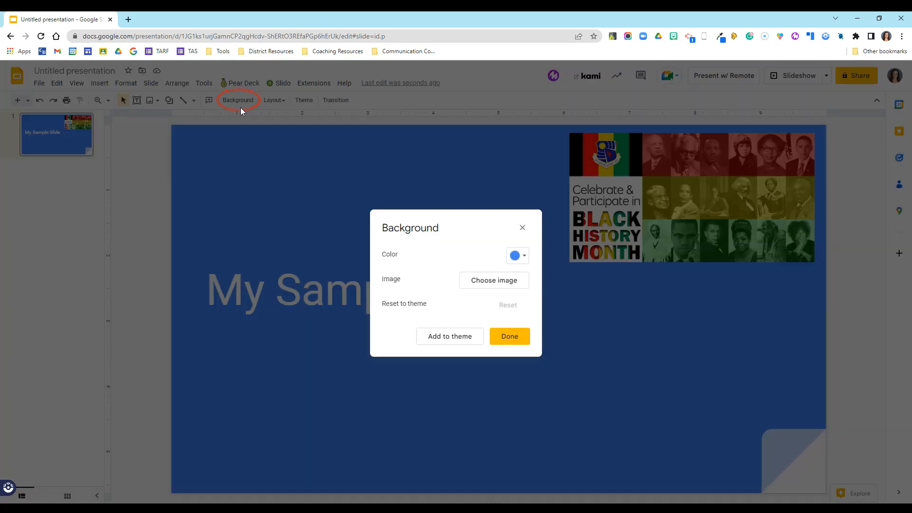
pyautogui.moveTo(517, 256)
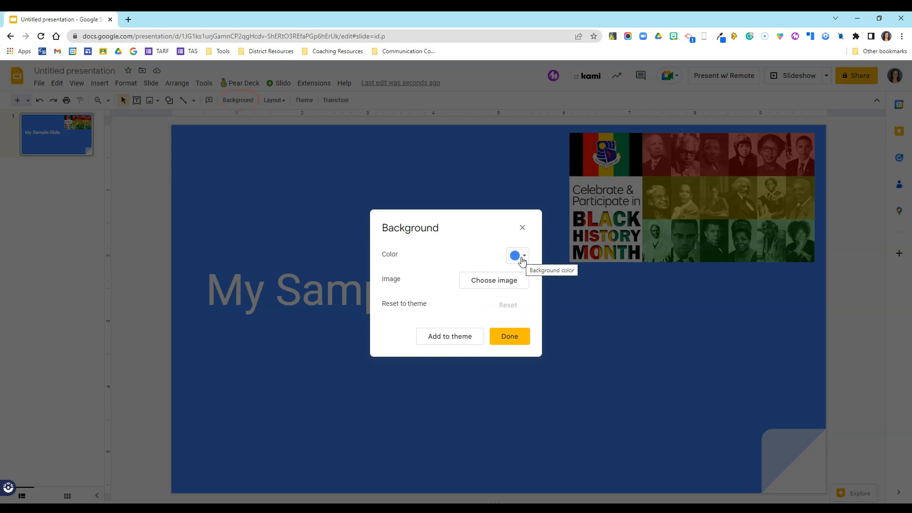
pyautogui.click(516, 255)
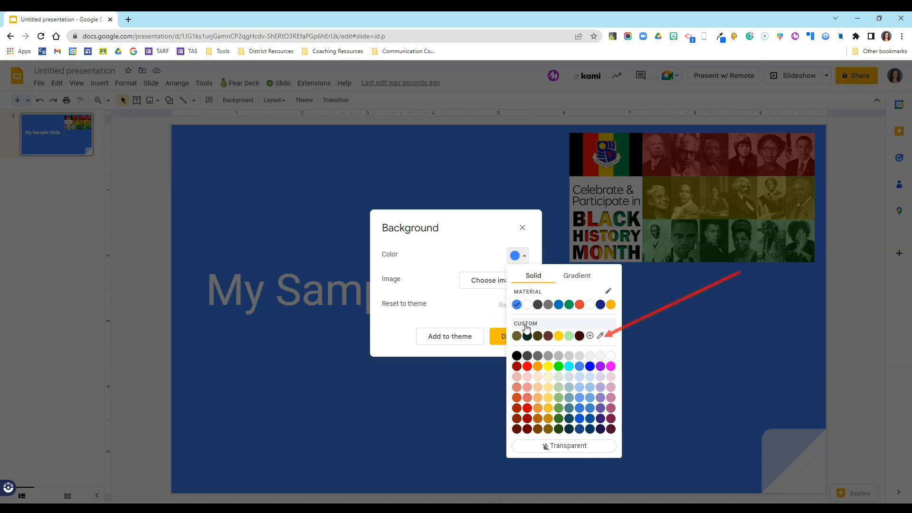
pyautogui.moveTo(601, 336)
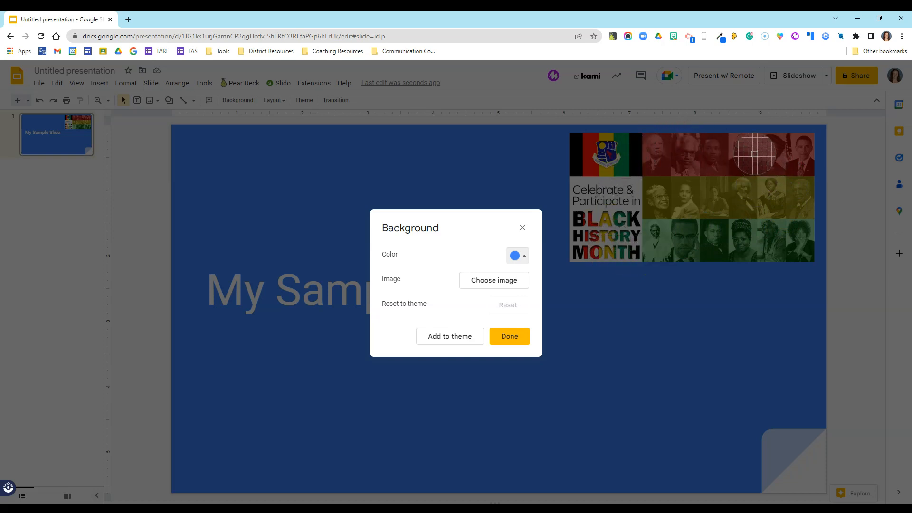
pyautogui.click(513, 255)
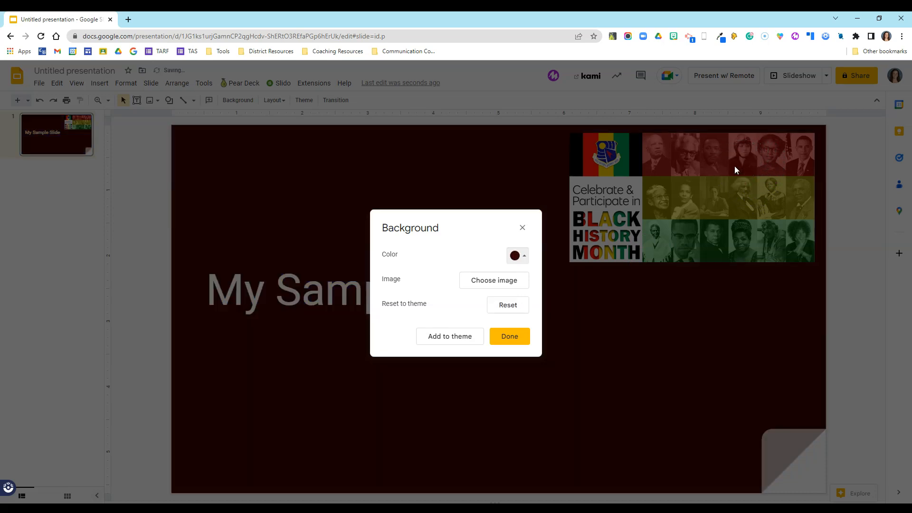
pyautogui.moveTo(480, 302)
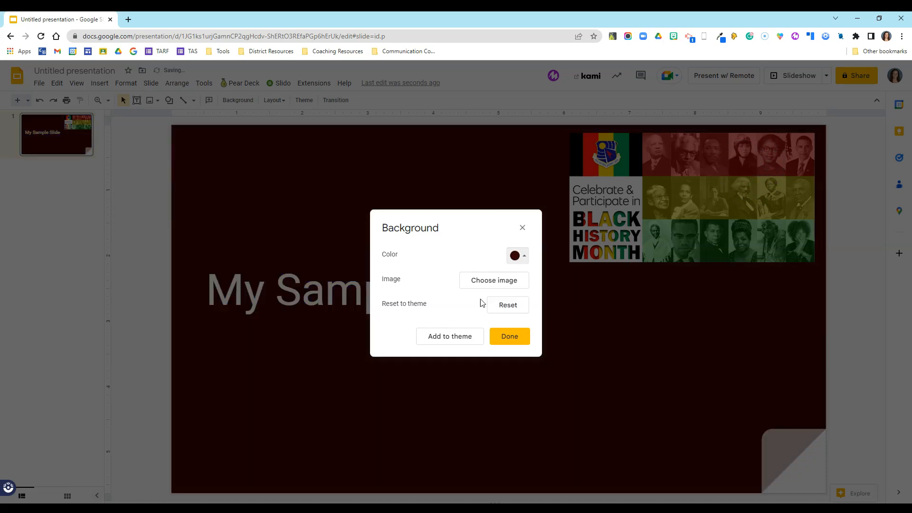
pyautogui.click(509, 336)
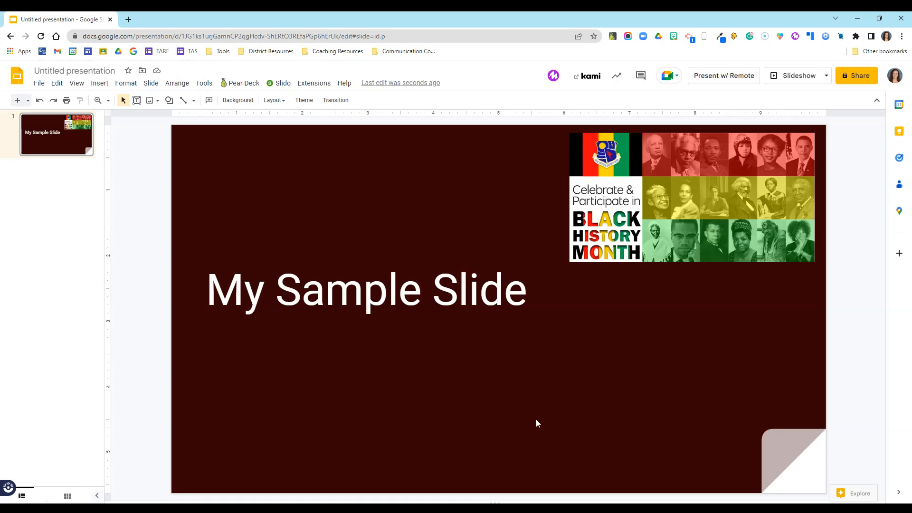
pyautogui.moveTo(564, 388)
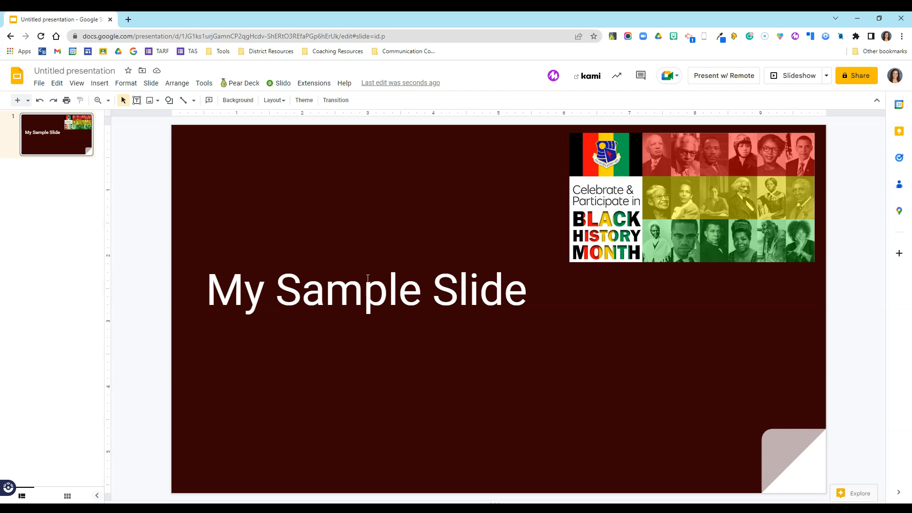
# - Recolour the 'My Sample Slide' title text from white to yellow
pyautogui.click(366, 289)
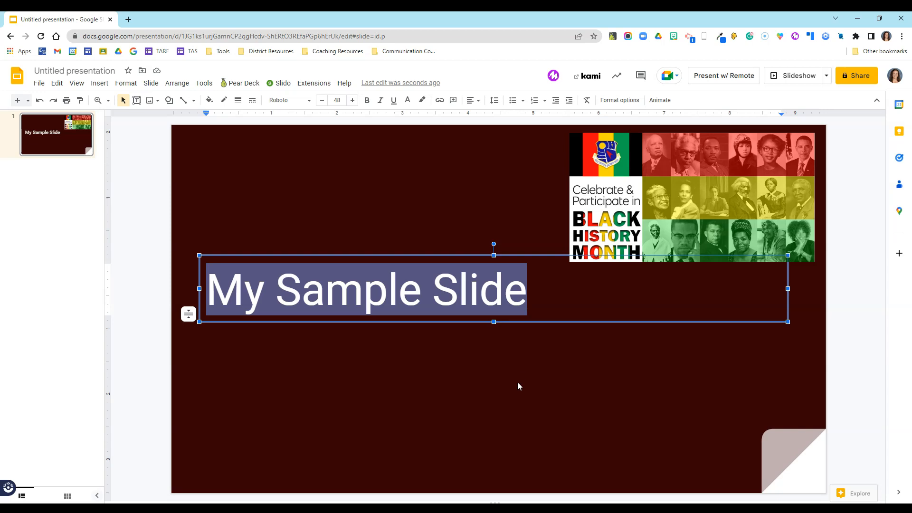
pyautogui.moveTo(409, 102)
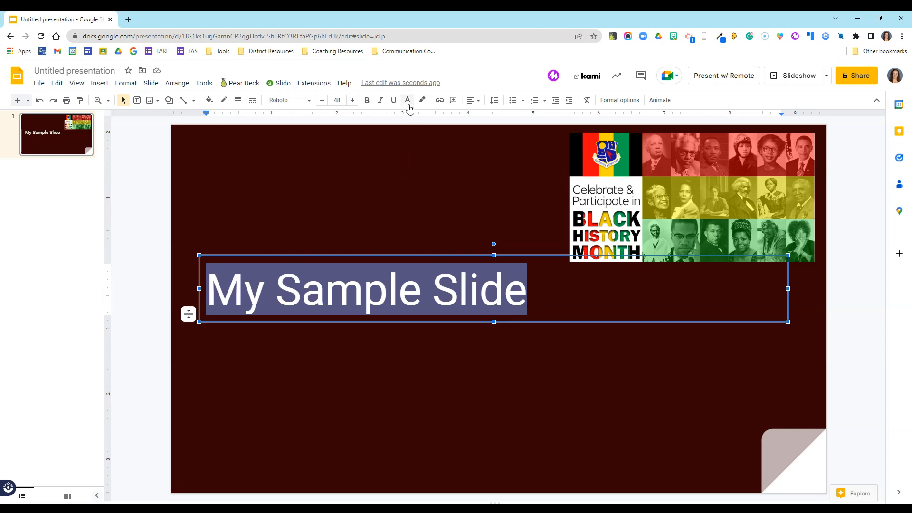
pyautogui.click(408, 99)
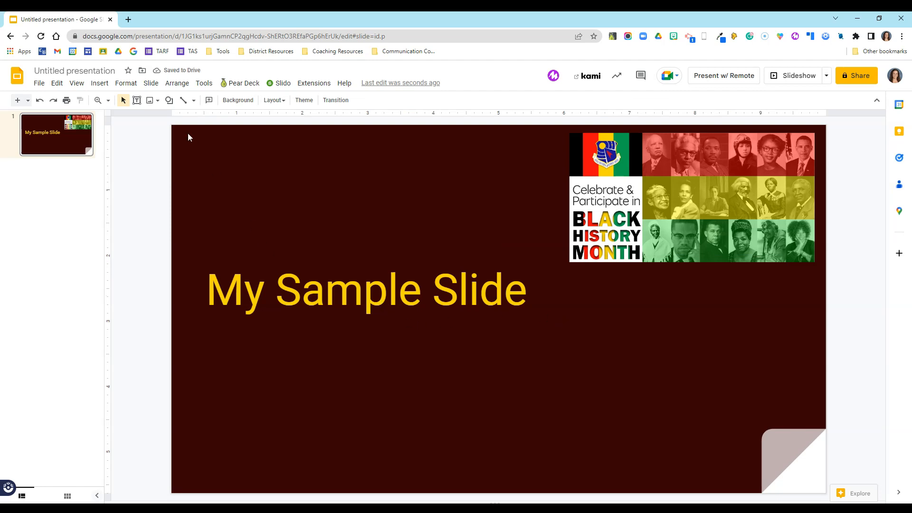
# - Add a light green rounded rectangle near the top of the slide, left of the image
pyautogui.click(169, 100)
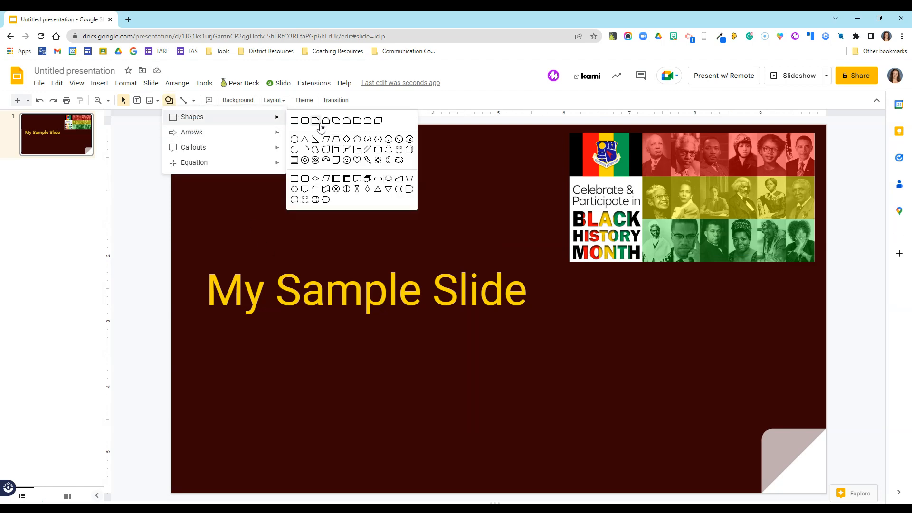
pyautogui.click(305, 121)
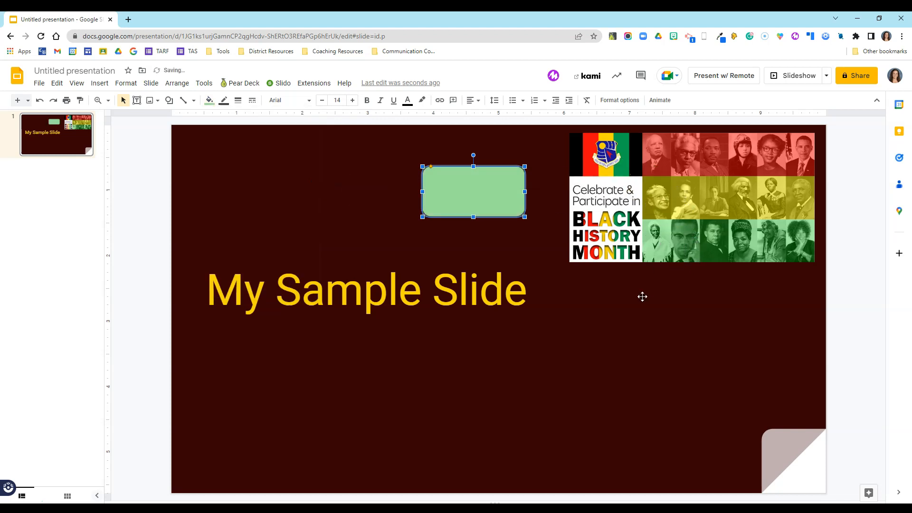
pyautogui.moveTo(616, 319)
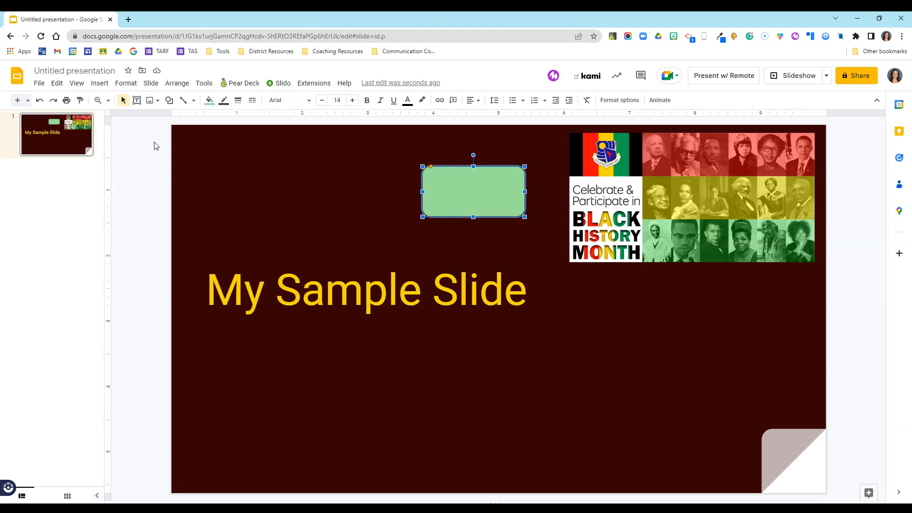
pyautogui.click(17, 100)
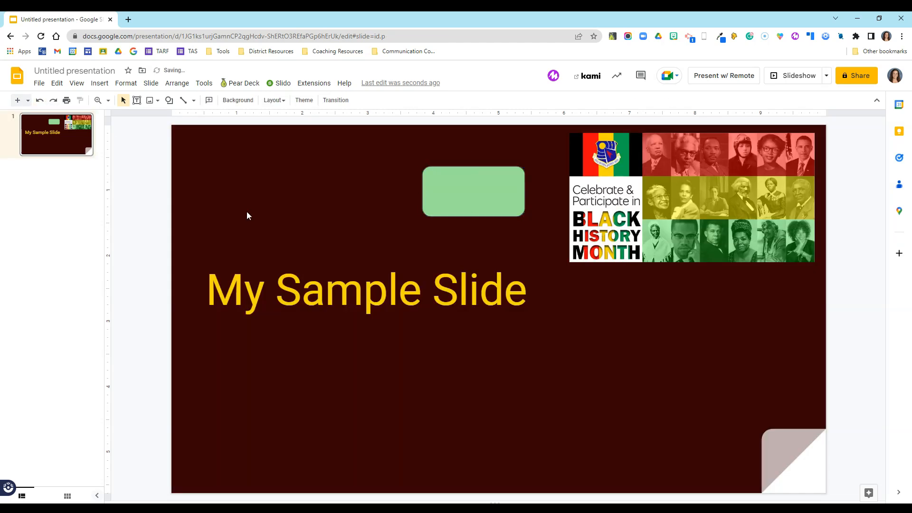
# - Add the maroon background to the theme and insert a second slide that inherits it
pyautogui.click(238, 99)
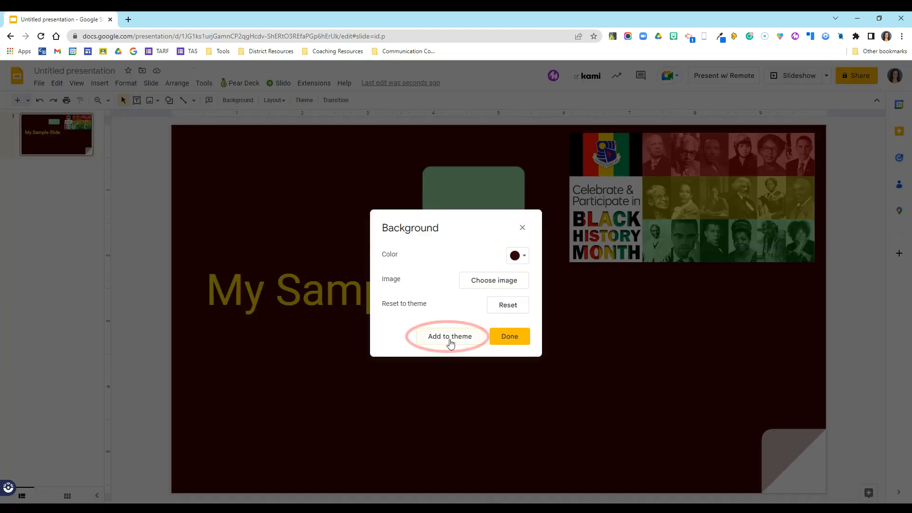
pyautogui.click(508, 336)
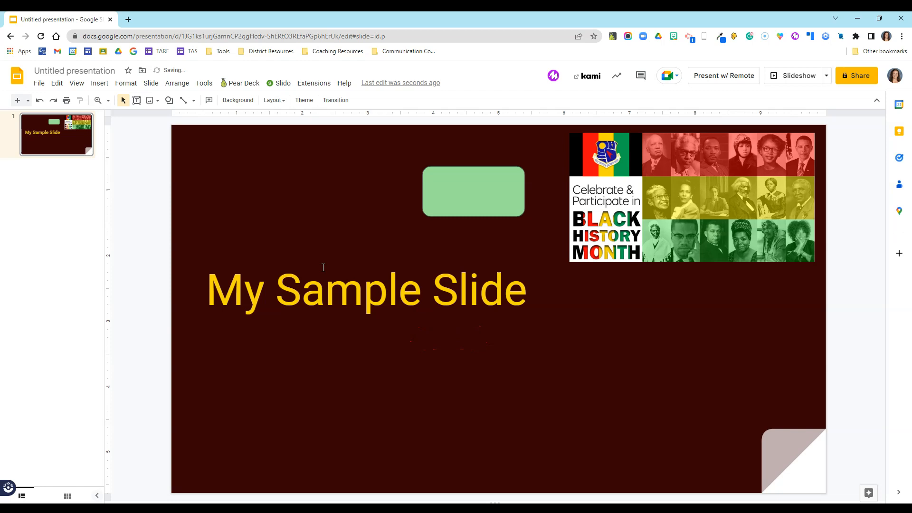
pyautogui.click(17, 100)
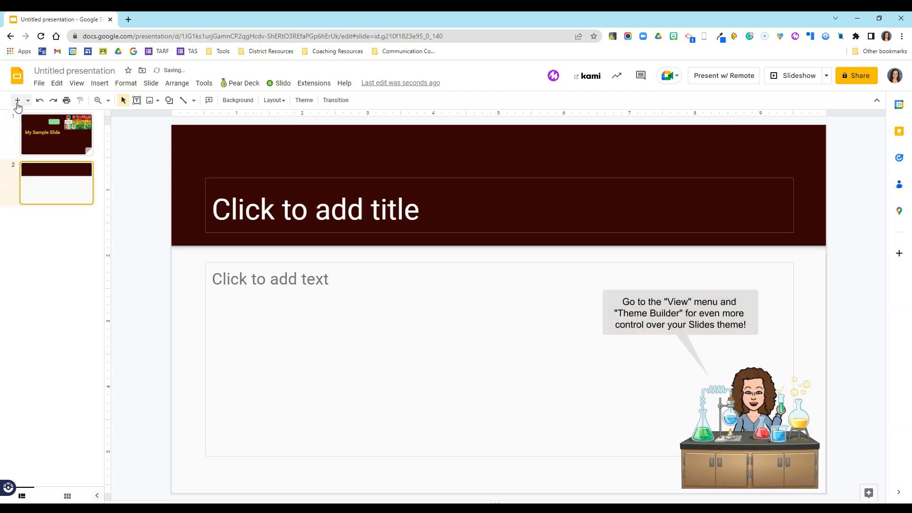